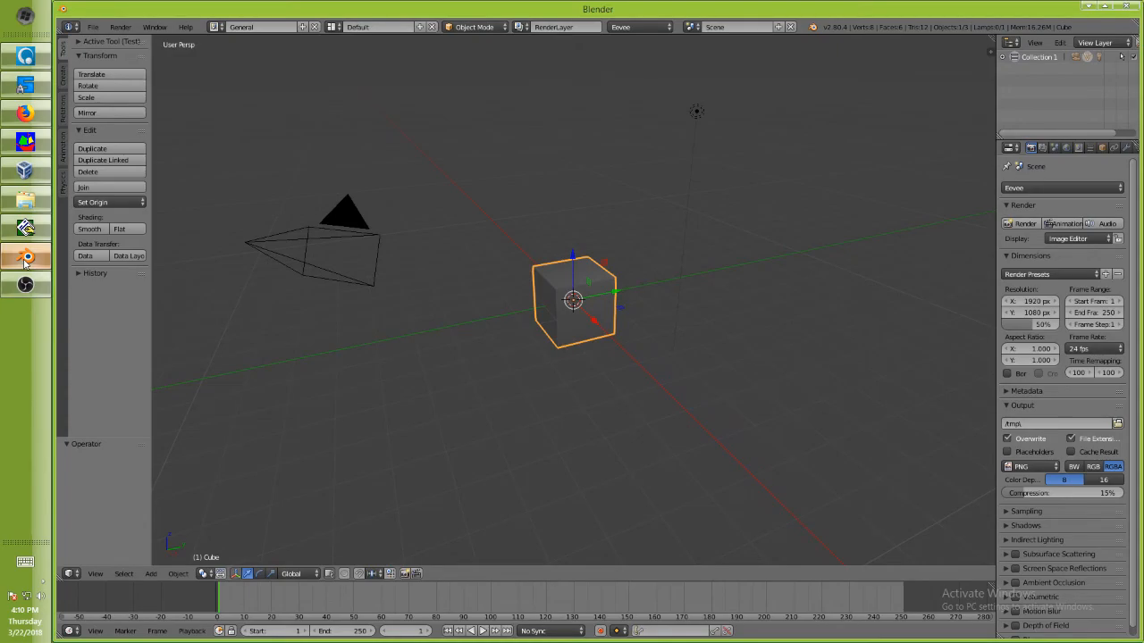
mouse_move(570, 298)
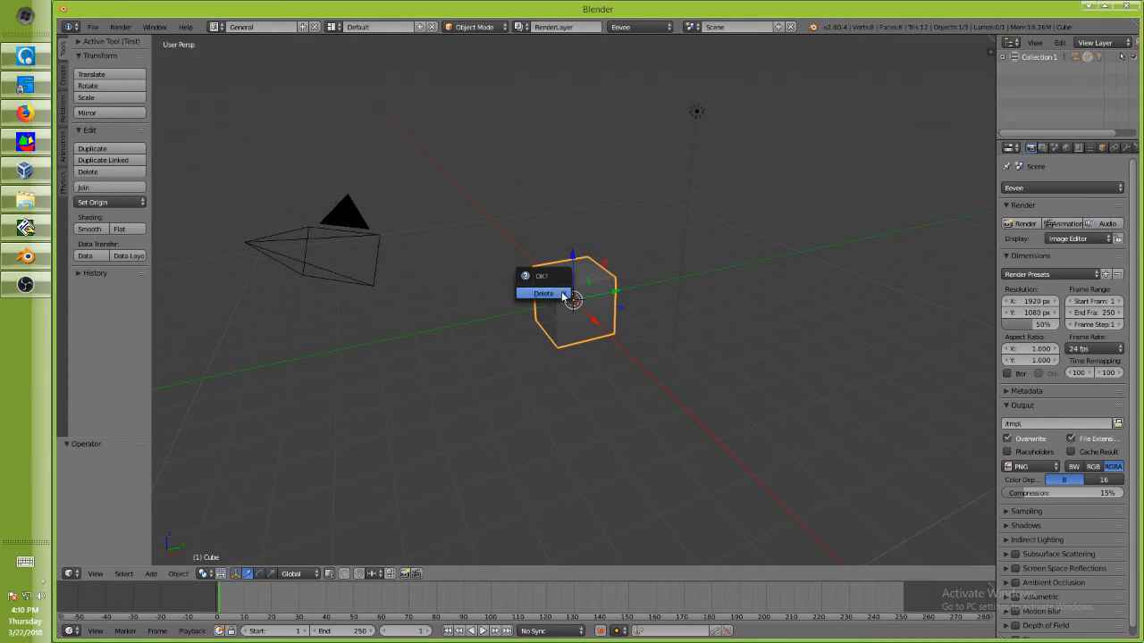
Delete the default cube and draw a curved Grease Pencil stroke inside the closed outline
click(543, 293)
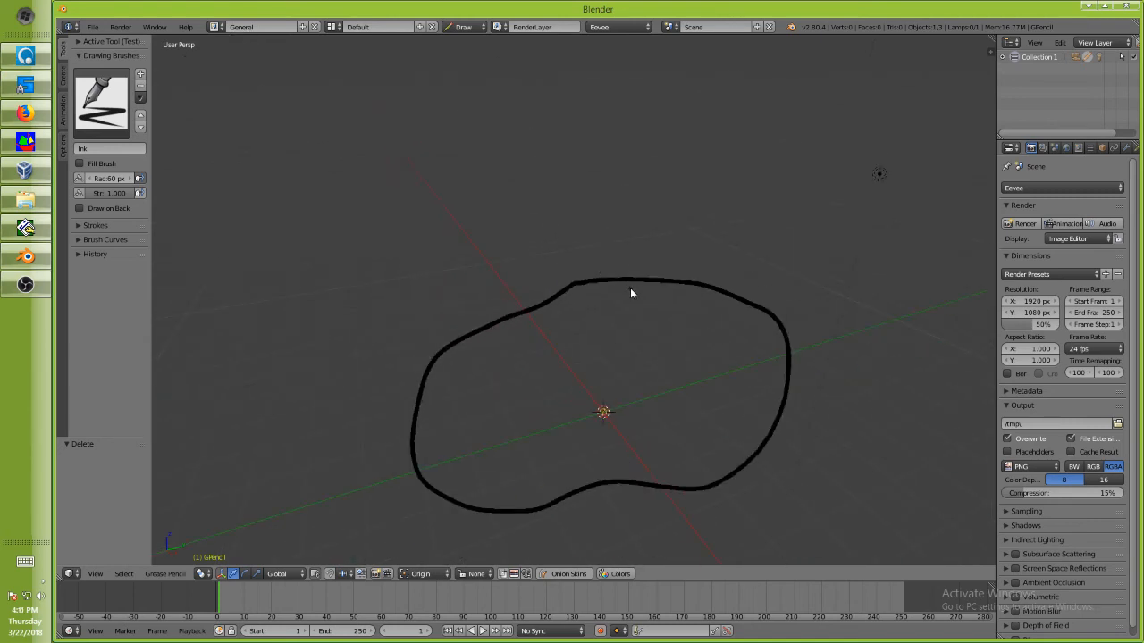
drag(625, 290, 622, 483)
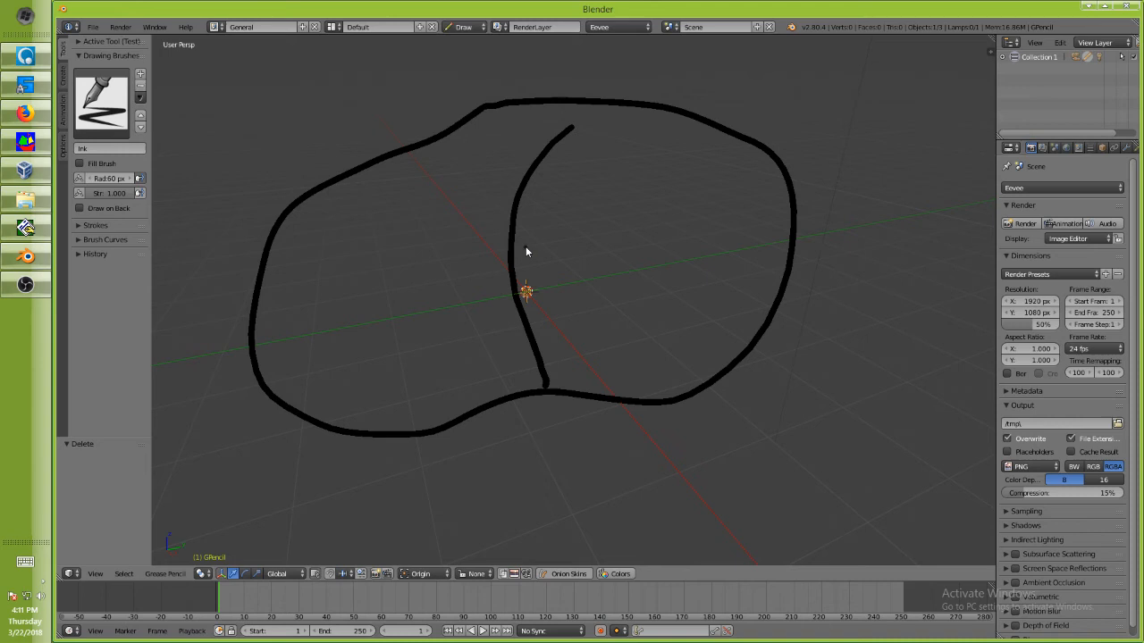
mouse_move(1126, 164)
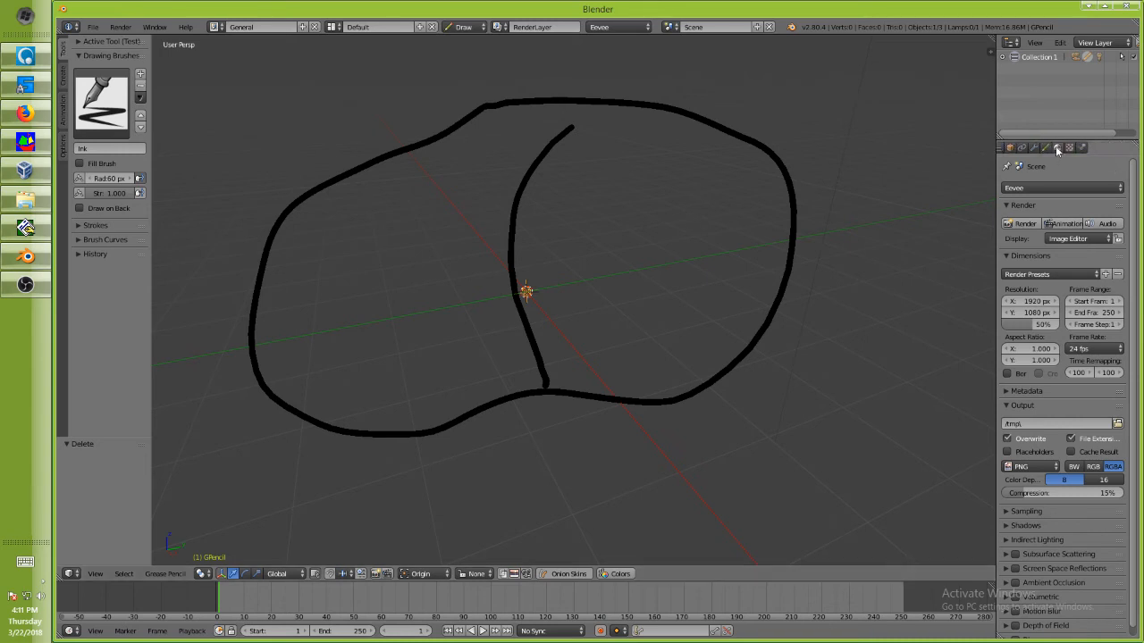
Give the Grease Pencil's Red material a Solid fill with a red colour
click(1057, 147)
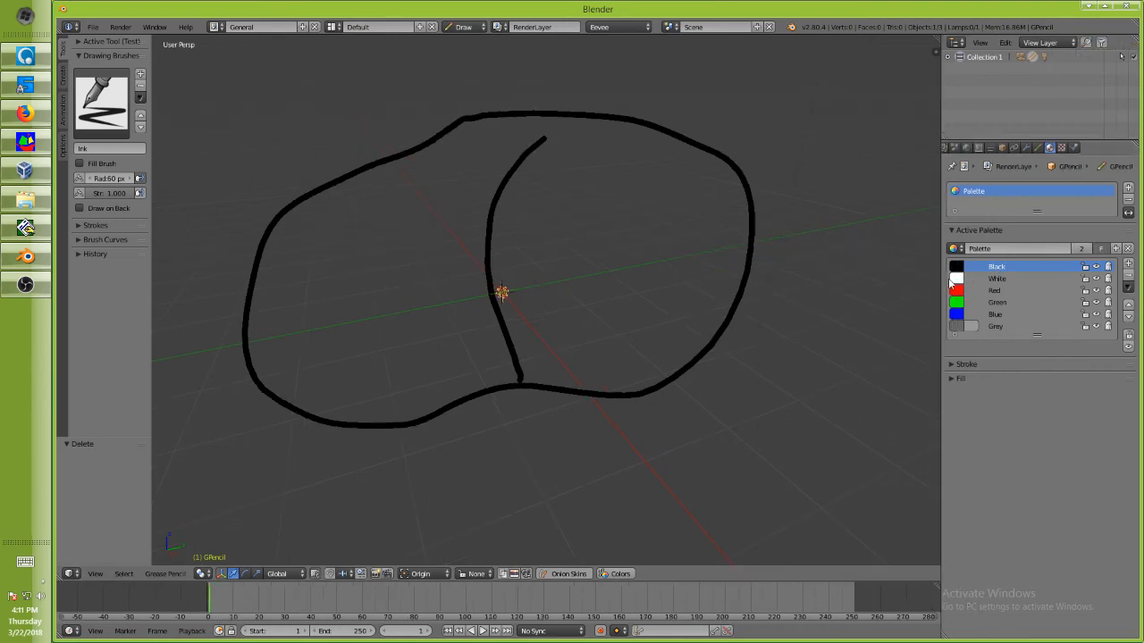
mouse_move(999, 270)
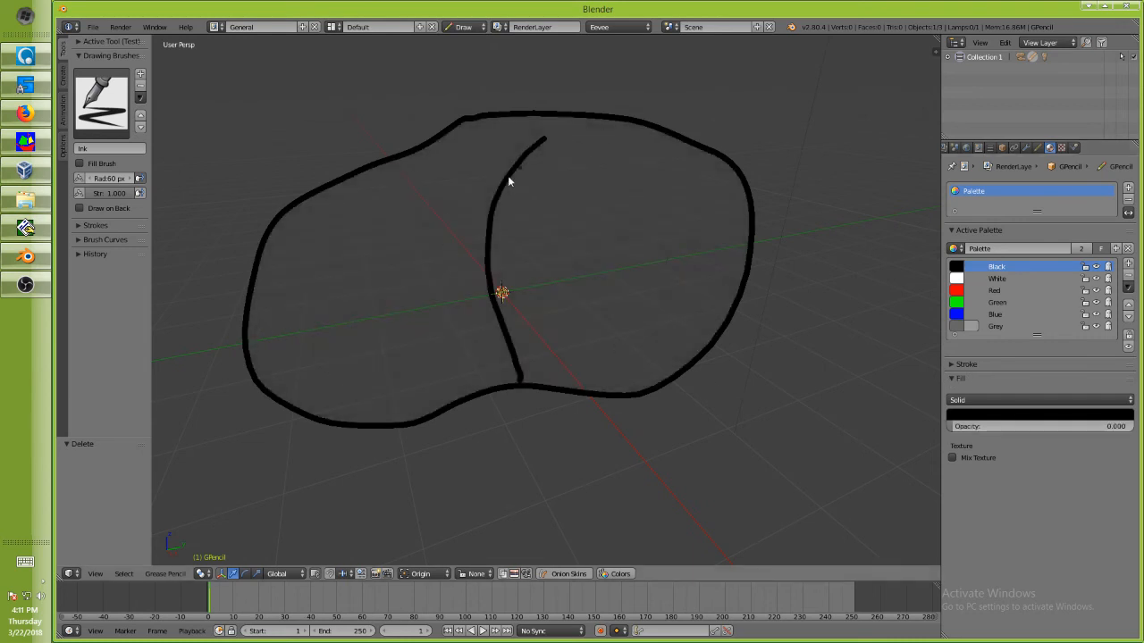
click(994, 289)
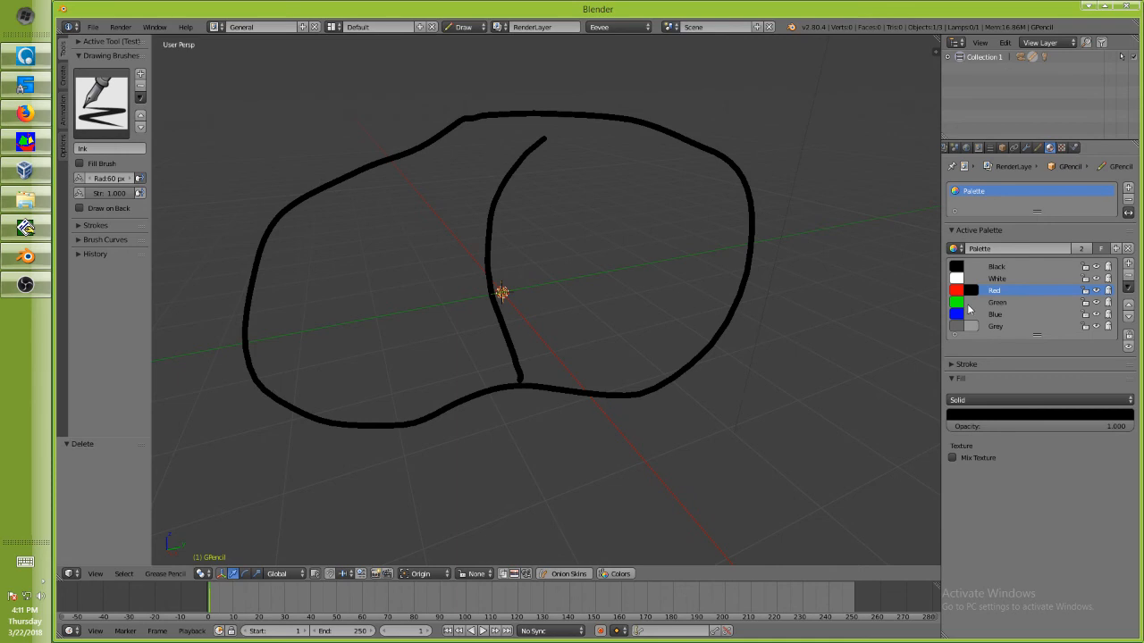
click(993, 289)
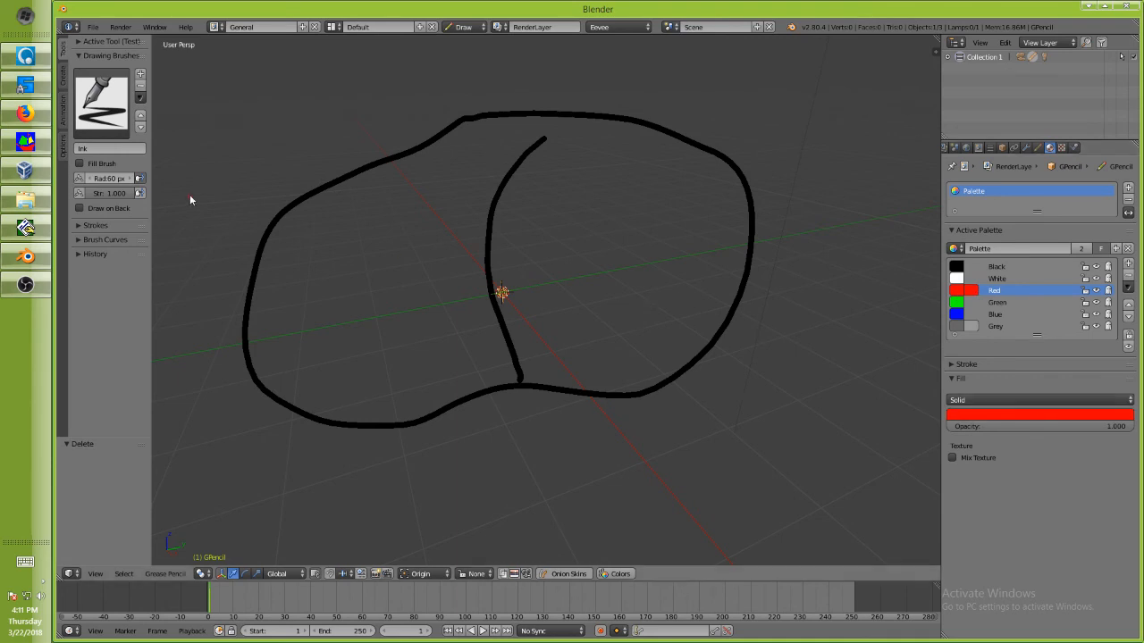
click(100, 100)
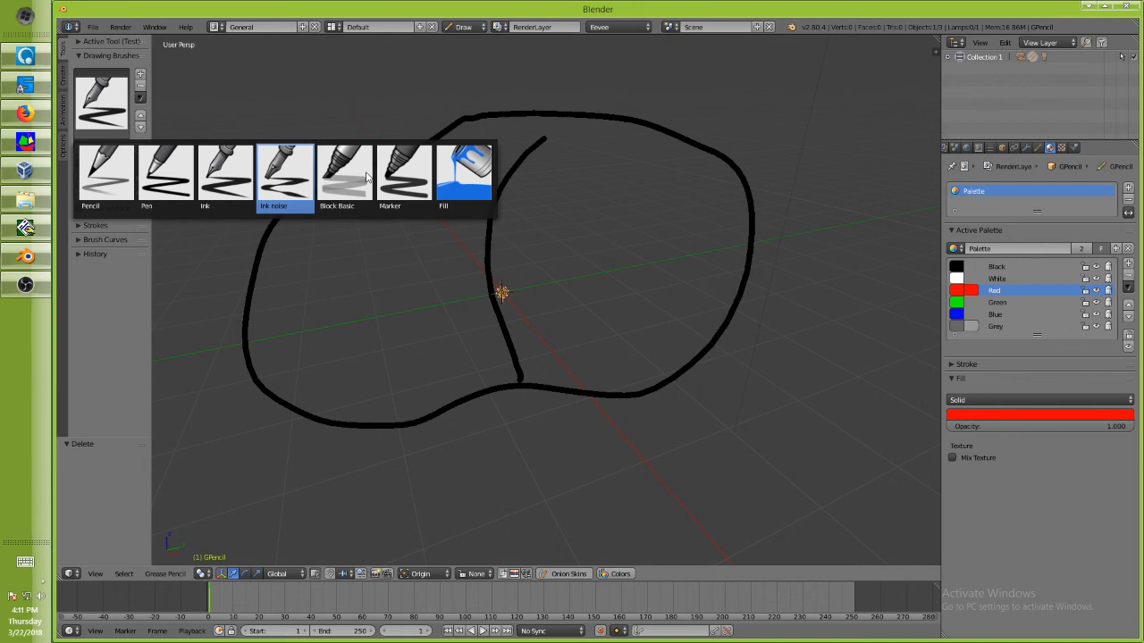
Choose the Fill brush so the enclosed outline can be flooded with red
click(462, 175)
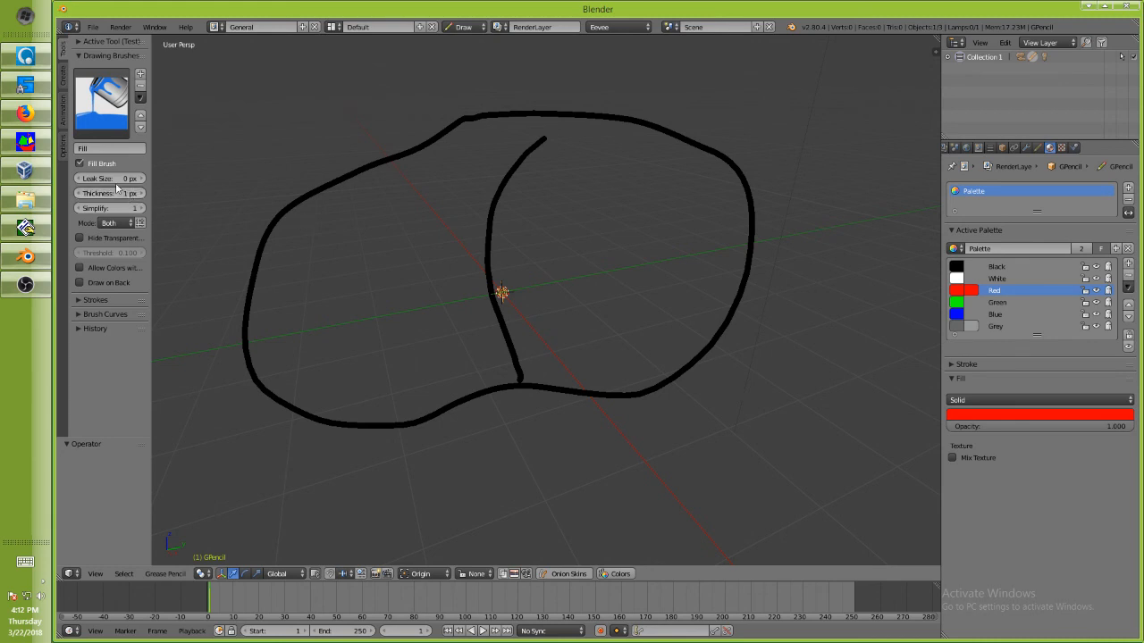
mouse_move(443, 182)
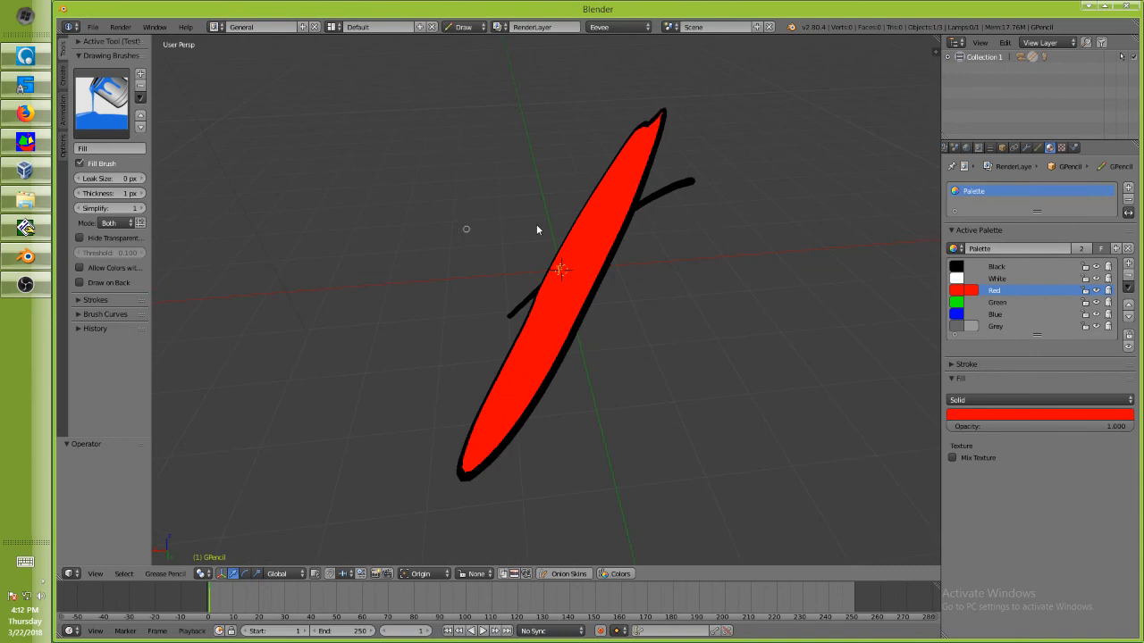
mouse_move(664, 201)
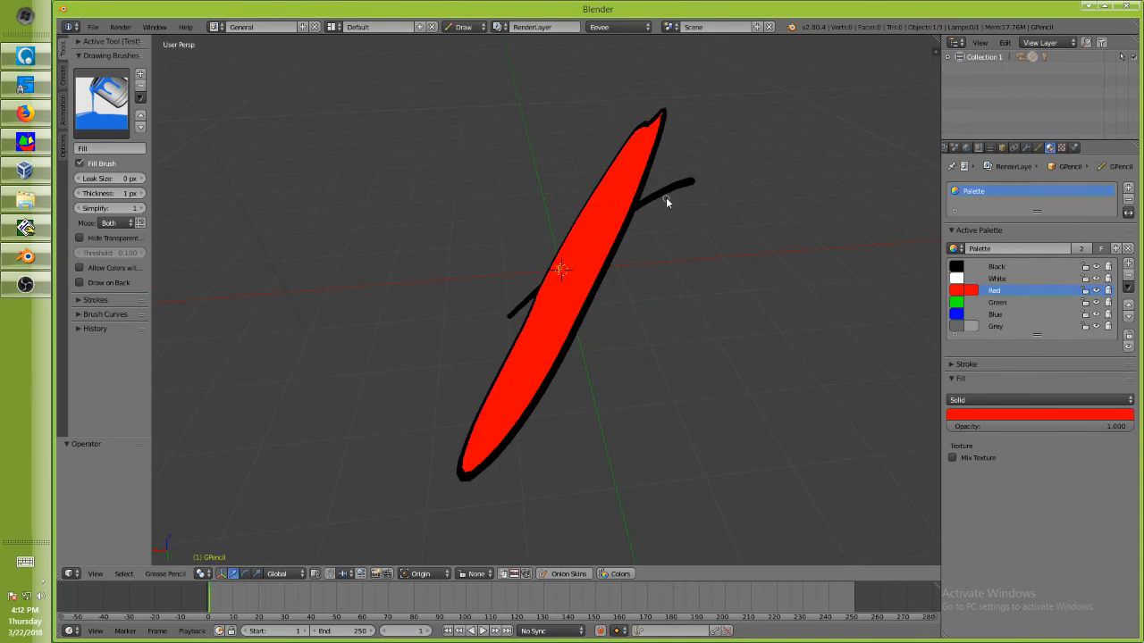
Enter Edit Mode on the Grease Pencil strokes to move the inner stroke away
click(465, 27)
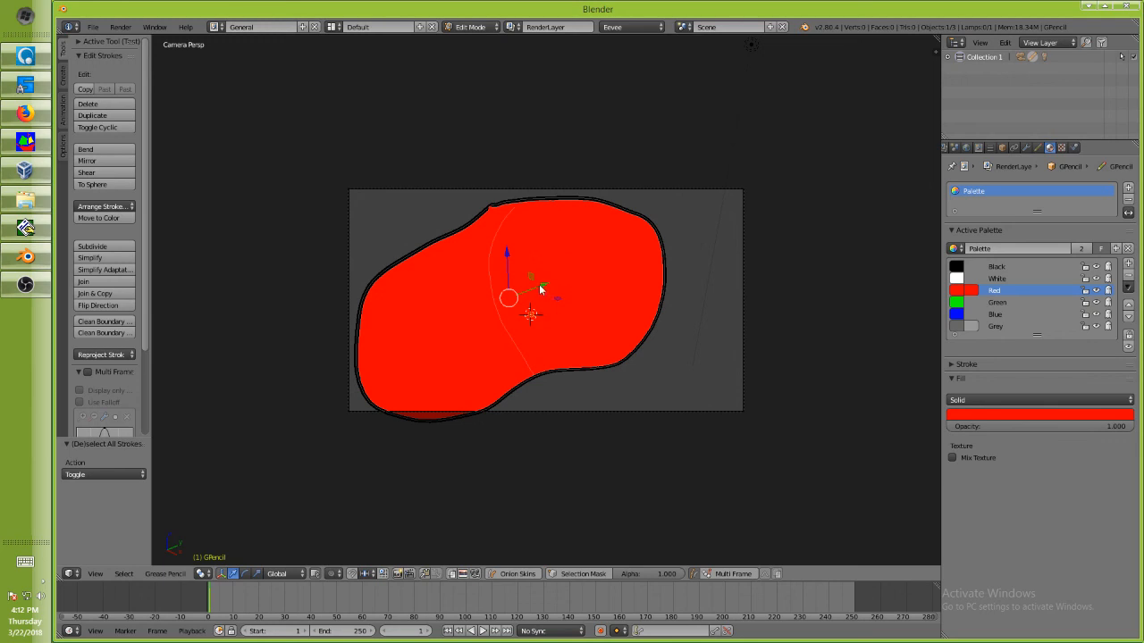
mouse_move(525, 293)
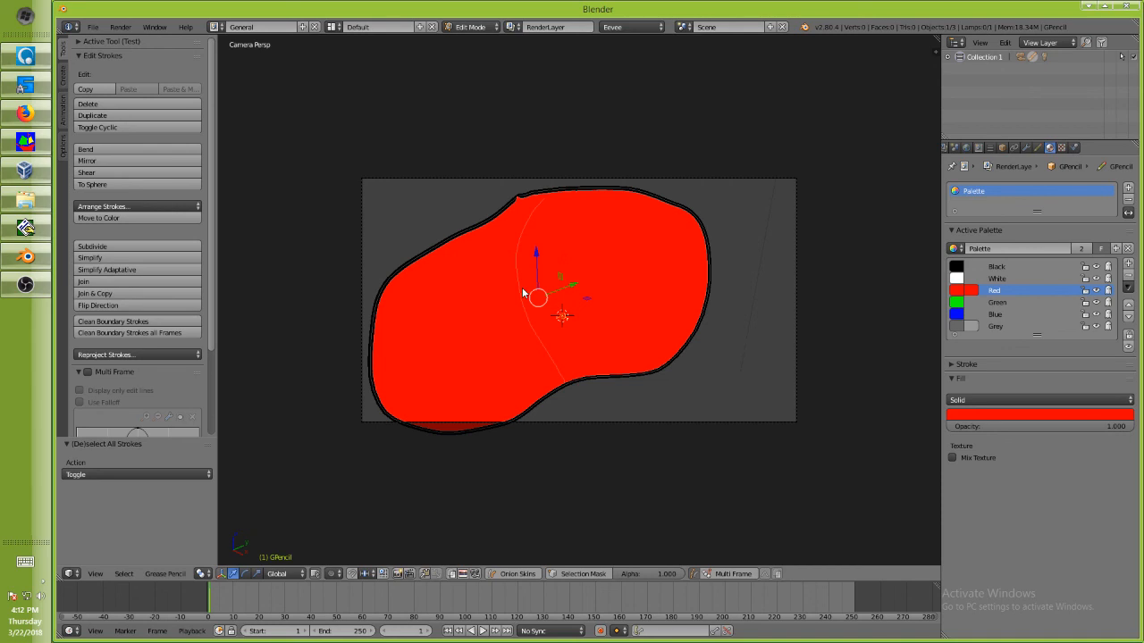
mouse_move(527, 292)
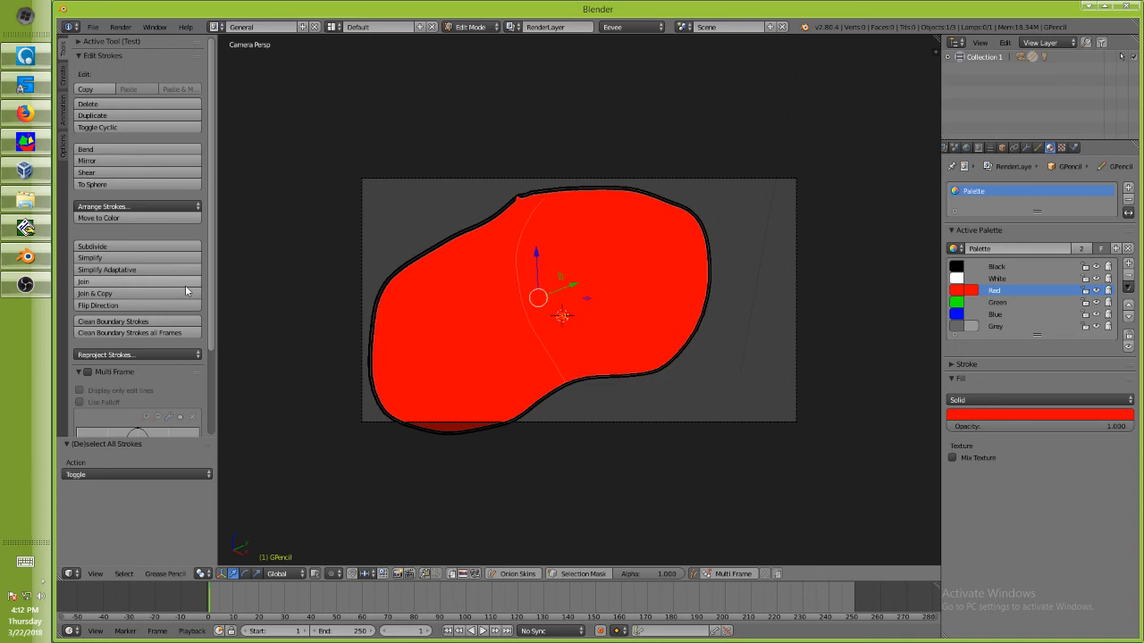
mouse_move(89, 257)
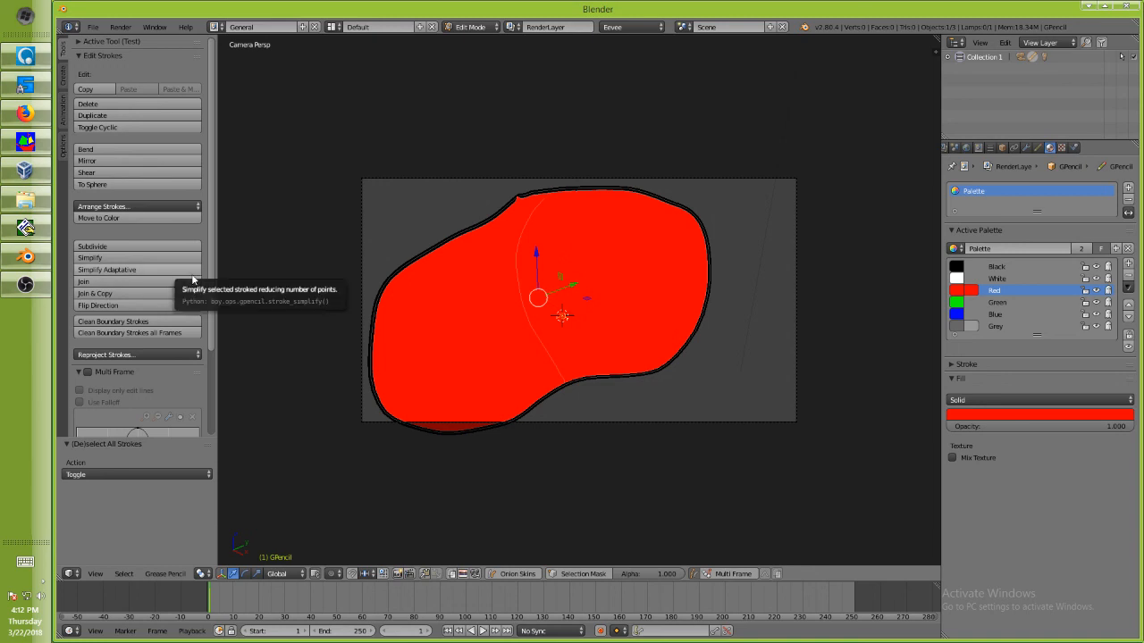